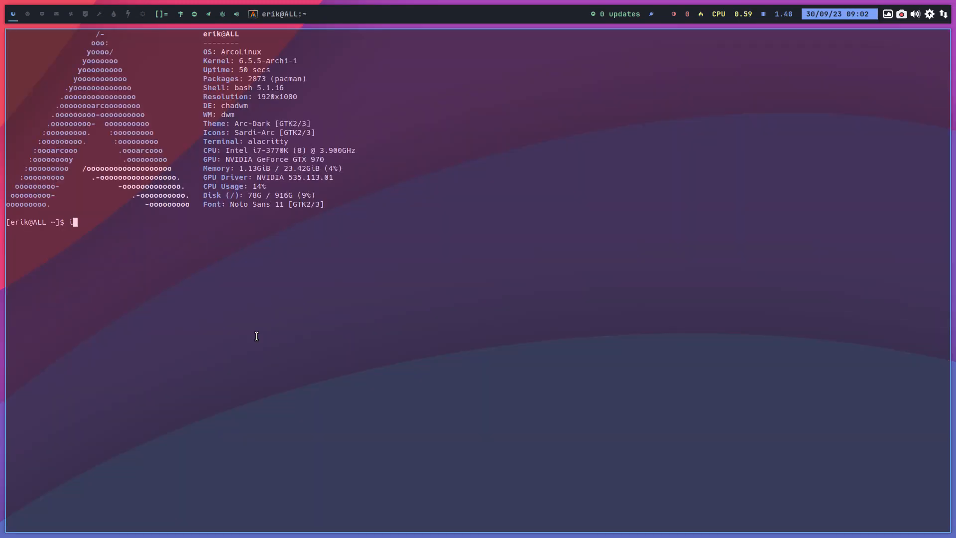
List the installed xsession files and select the xfce.desktop entry.
type("so")
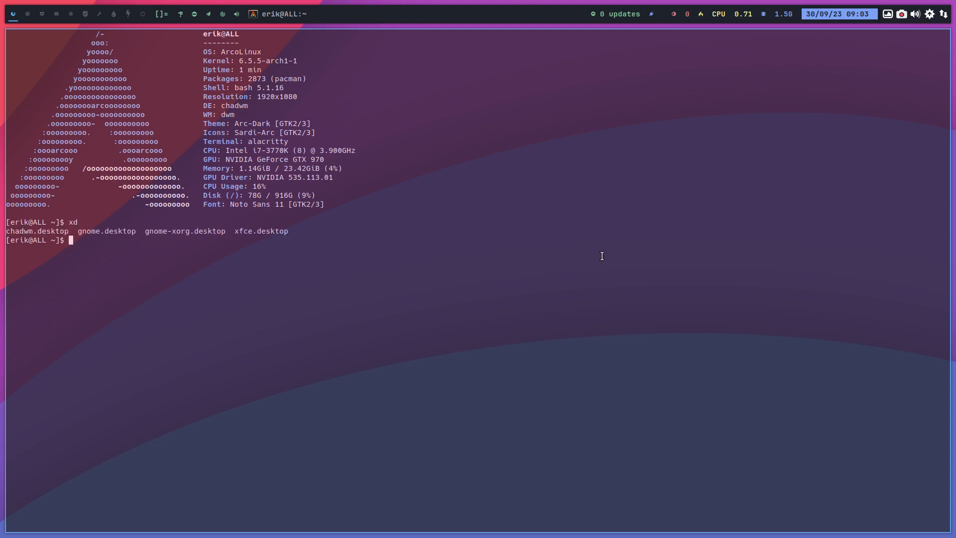
double_click(259, 230)
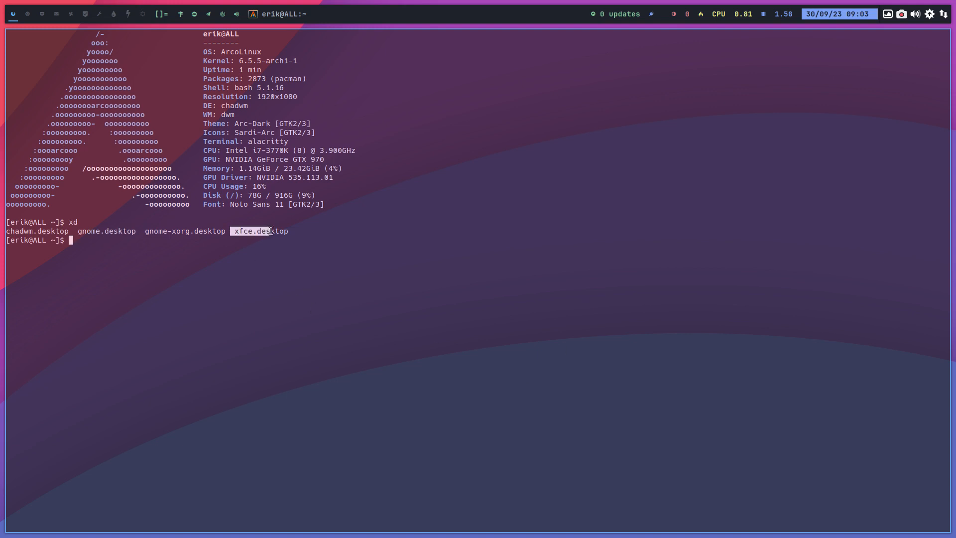
mouse_move(97, 227)
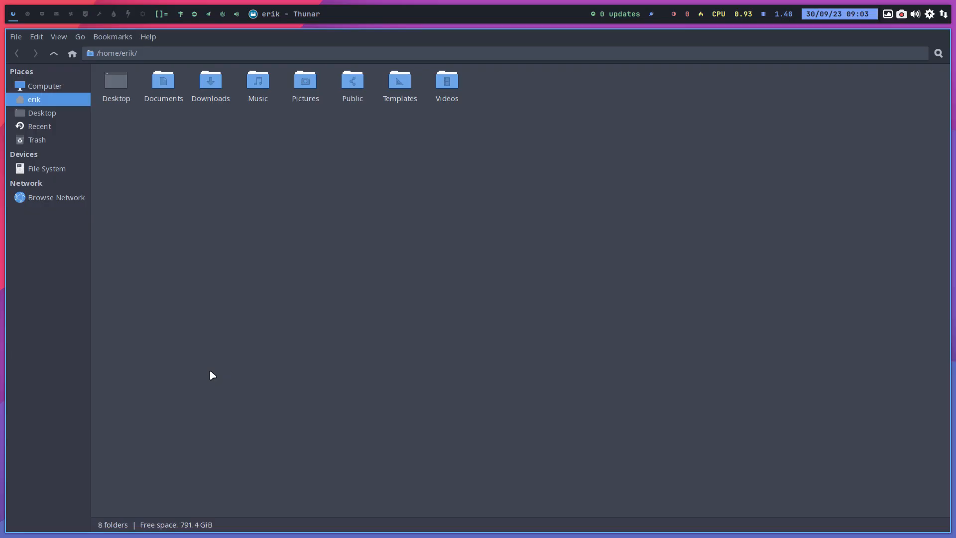
Browse from the file system root into the /var/log folder.
left_click(47, 168)
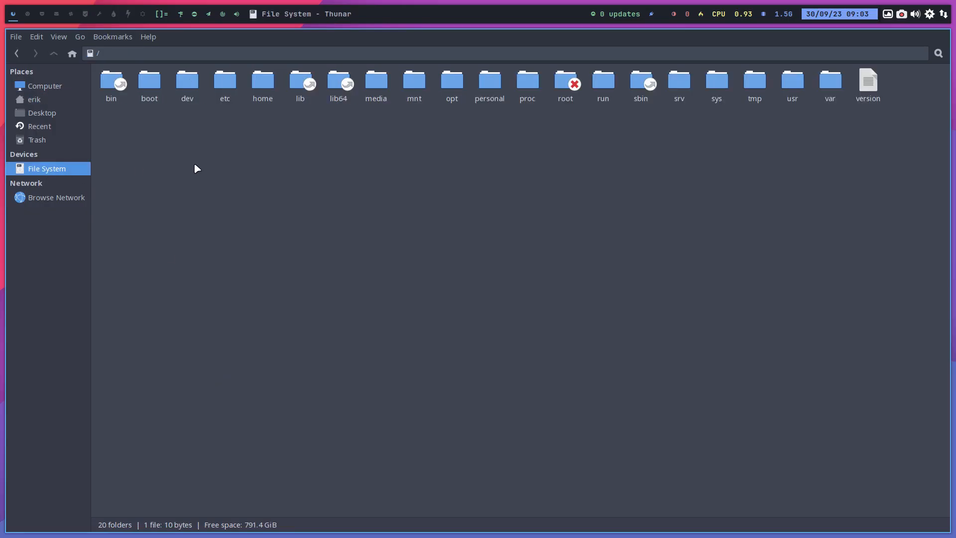
double_click(829, 83)
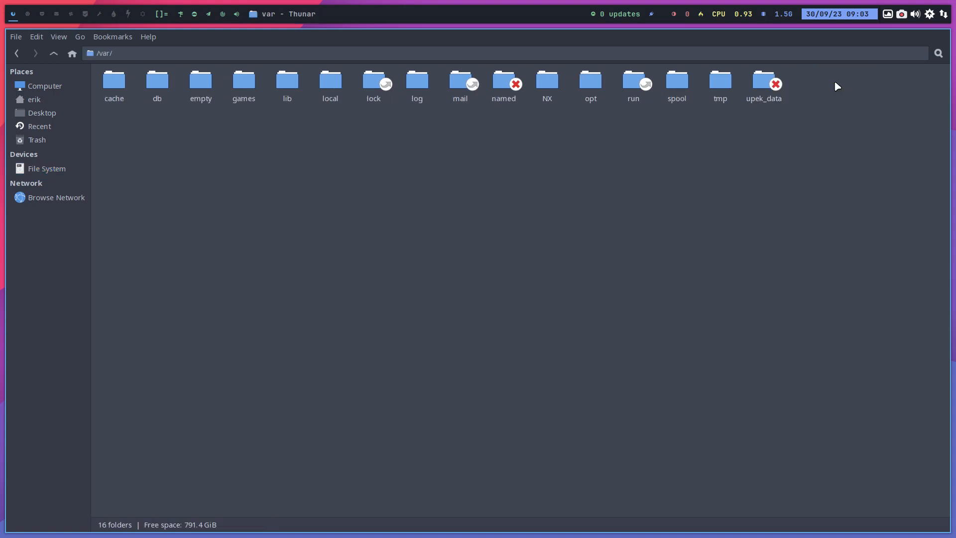
double_click(416, 80)
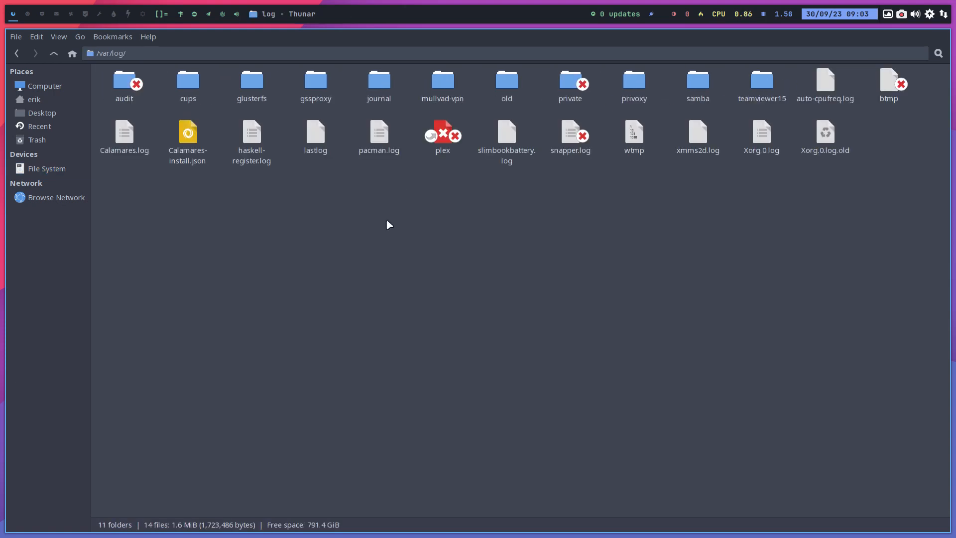
mouse_move(391, 237)
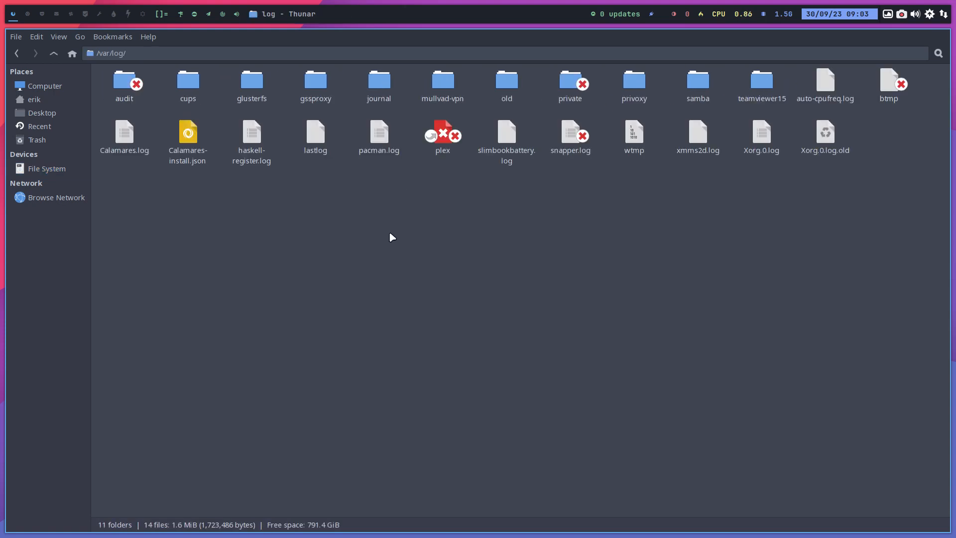
mouse_move(112, 195)
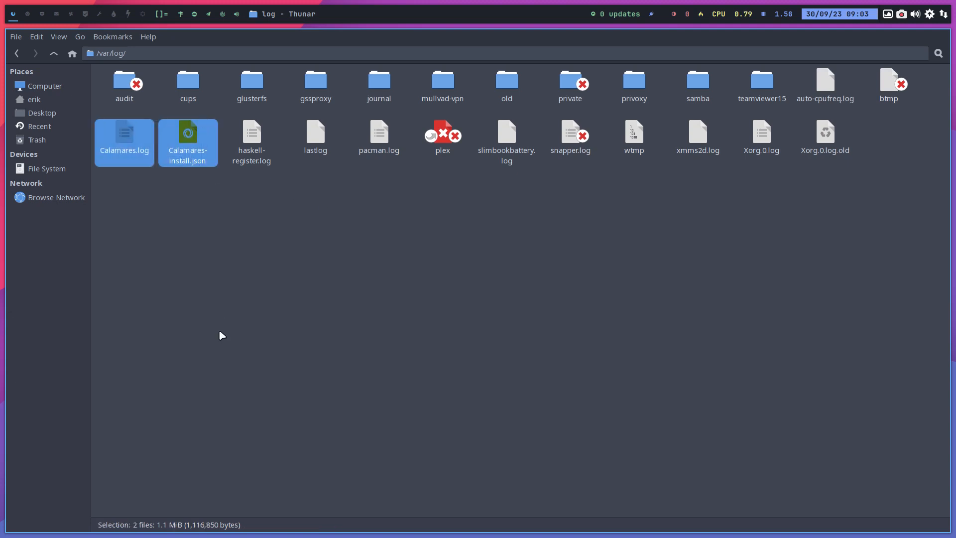
mouse_move(154, 205)
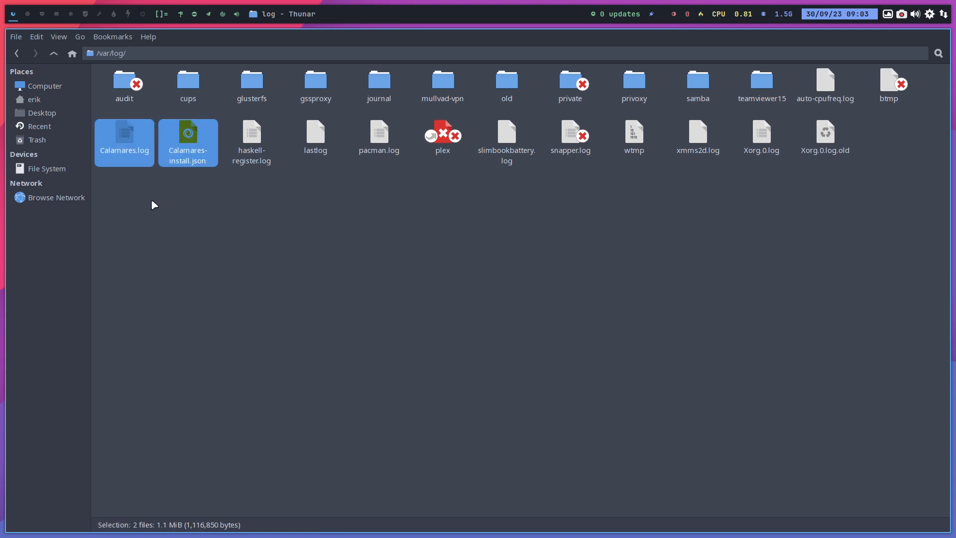
Select Calamares.log and Calamares-install.json and open the JSON in the editor.
left_click(123, 132)
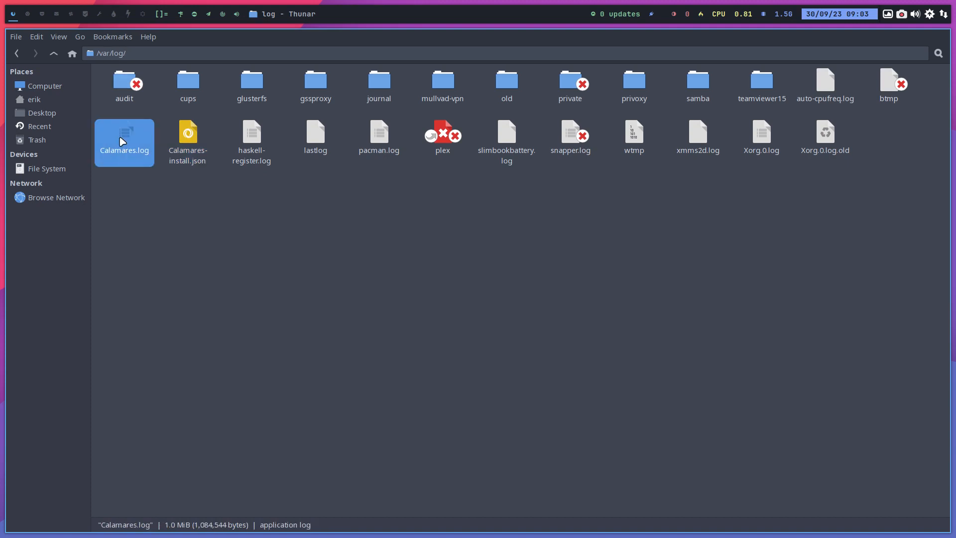
left_click(188, 135)
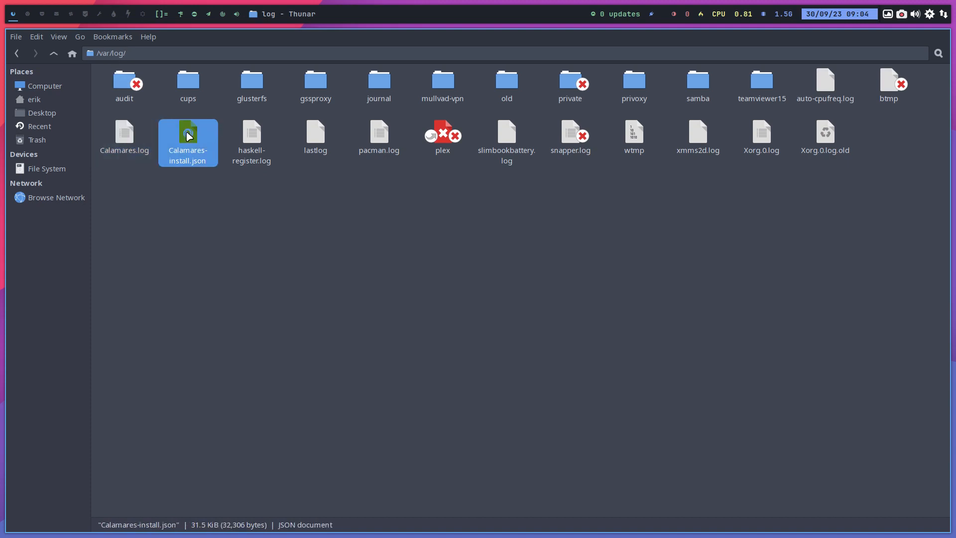
double_click(188, 142)
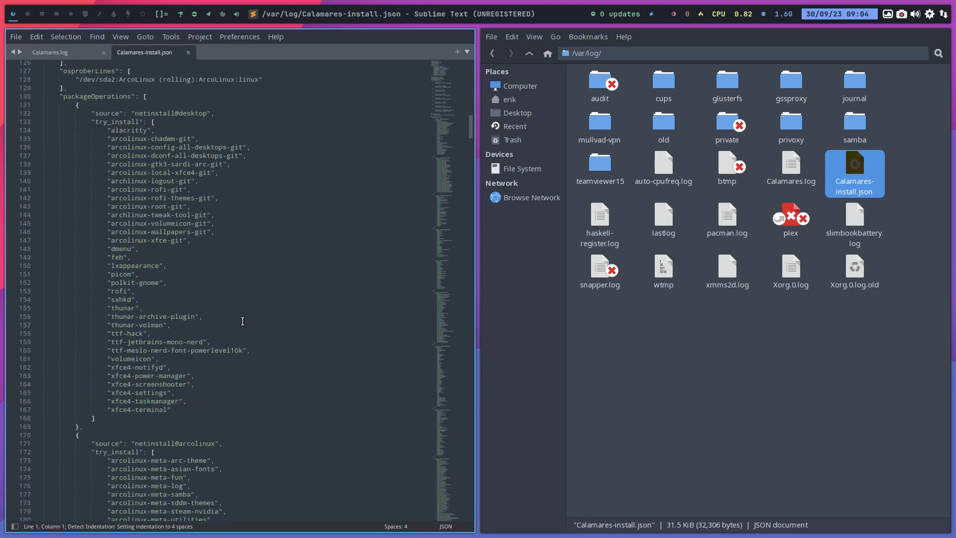
Switch to Calamares.log and search it for 'exit code: 1', finding 17 matches.
left_click(189, 52)
type("exit code: 1")
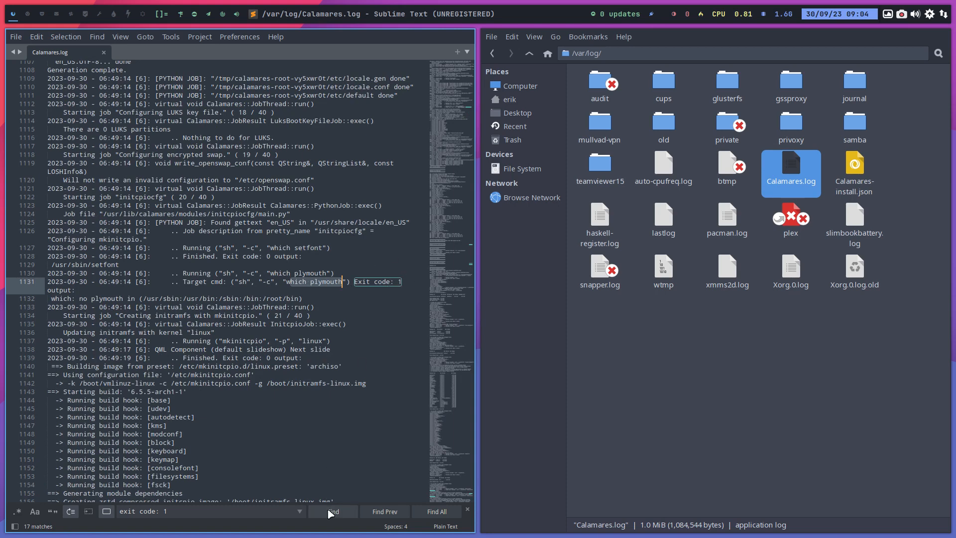
Step through the next 'exit code: 1' matches down to the youtube-dl install failures.
left_click(334, 513)
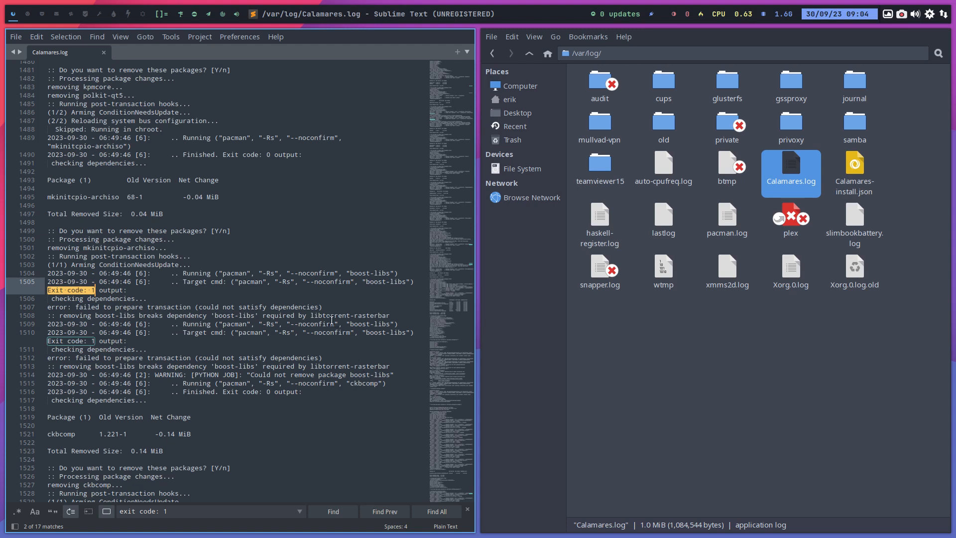
mouse_move(362, 417)
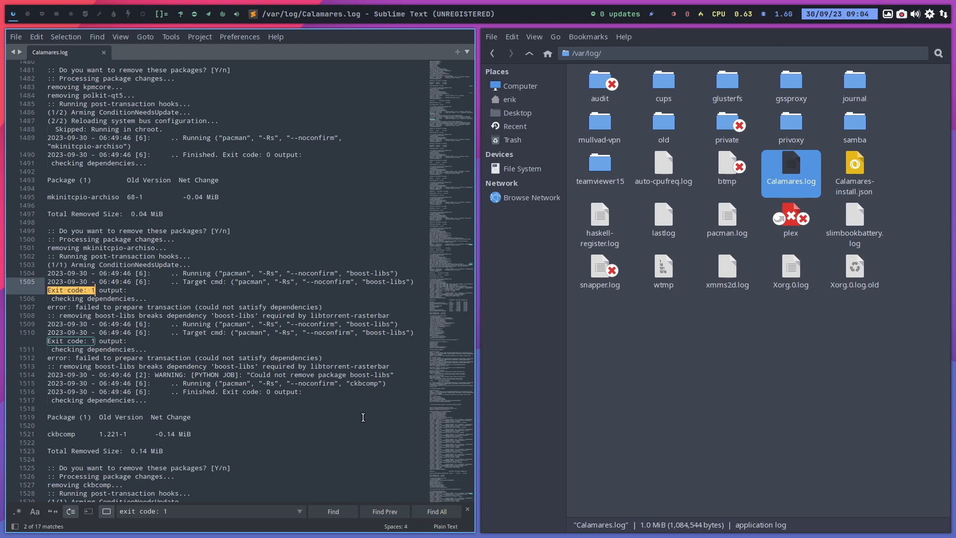
left_click(333, 511)
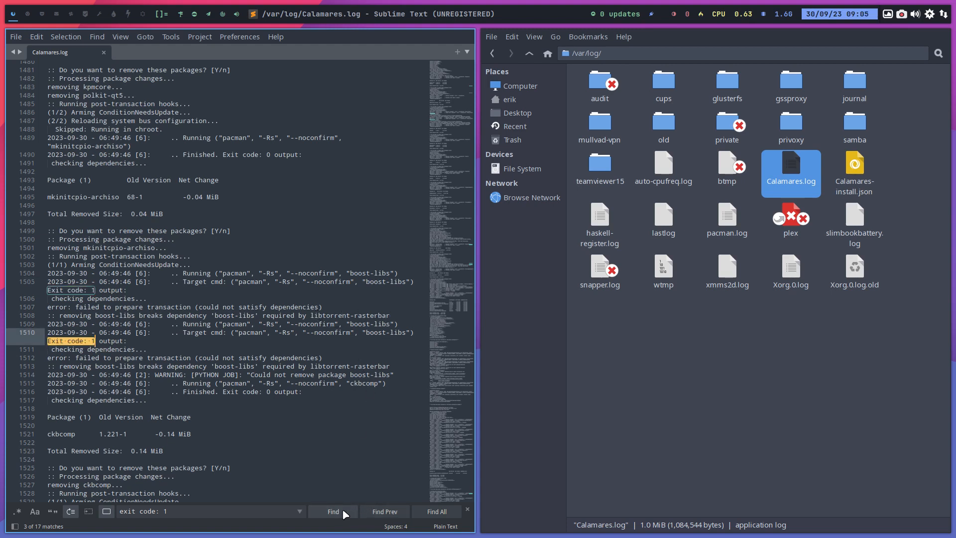
left_click(332, 511)
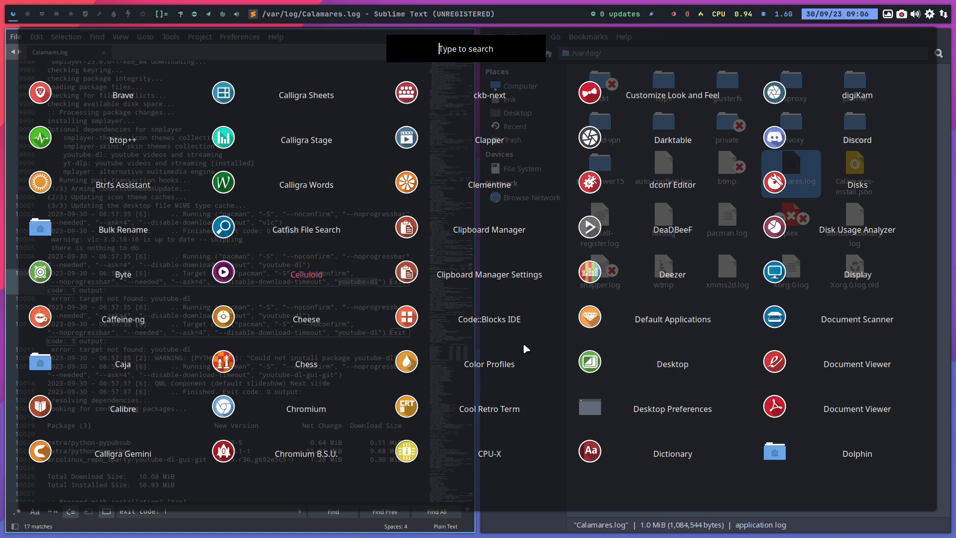
Scroll through the application launcher's app grid before dismissing it.
scroll("down", 3)
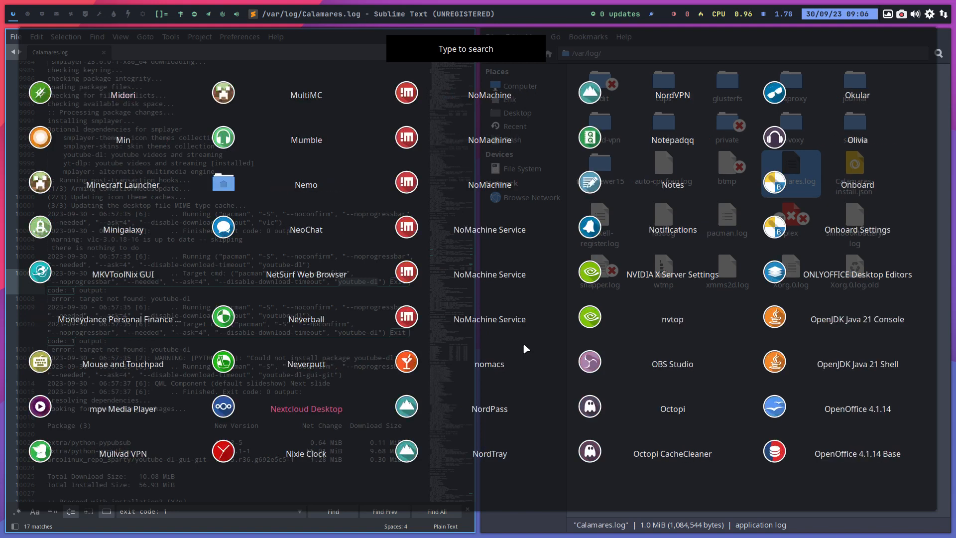
scroll("down", 3)
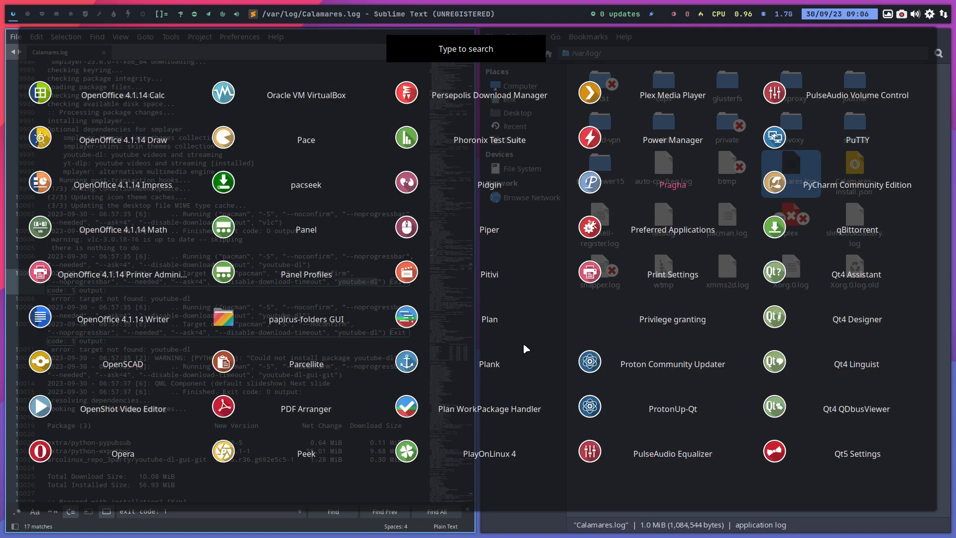
scroll("down", 3)
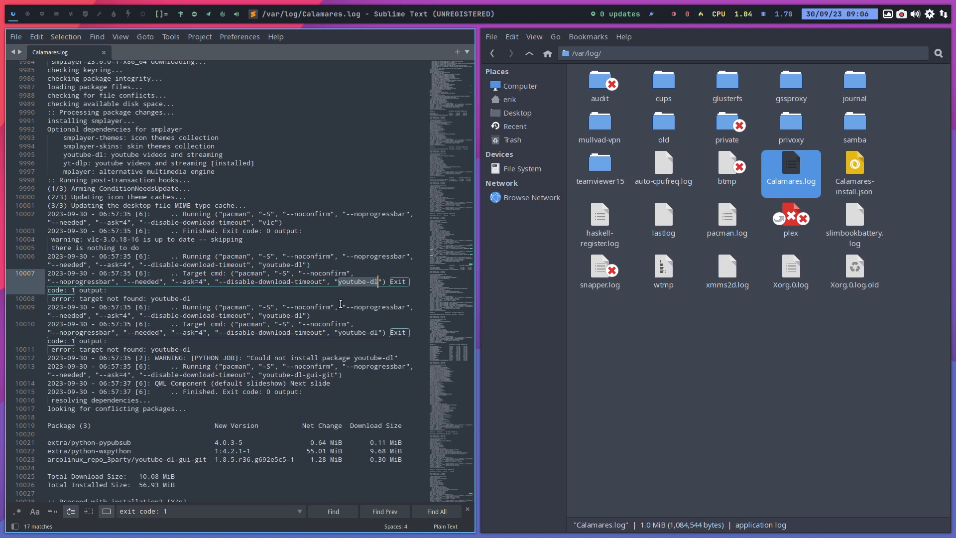
Advance to match 4 of 17, the failed youtube-dl install at line 10007, and the next.
left_click(333, 511)
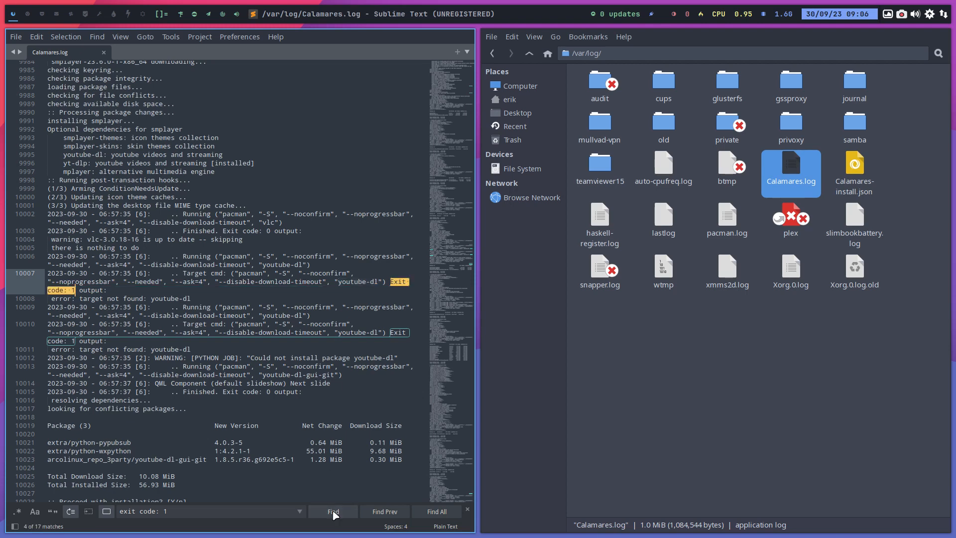
left_click(333, 511)
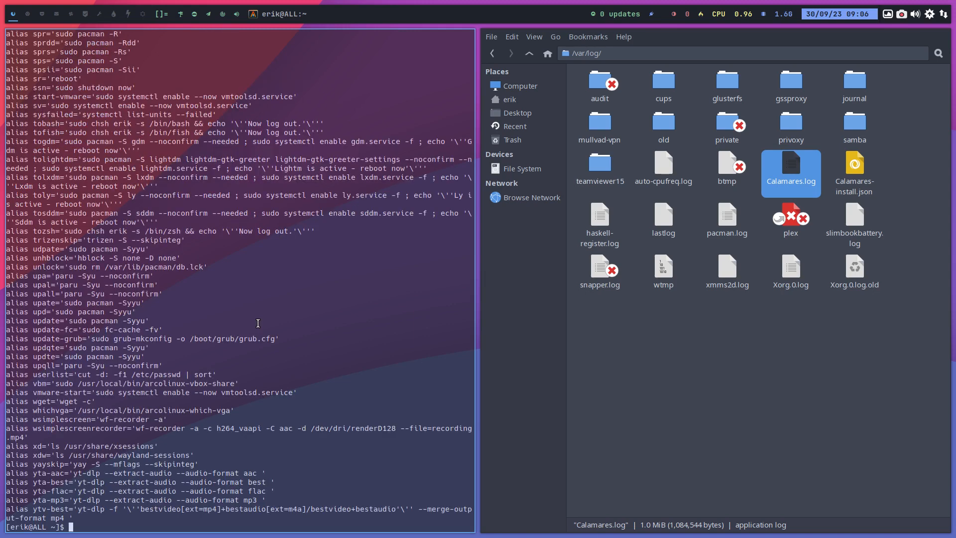
List the shell aliases and scroll to the lcalamares alias for /var/log/Calamares.log.
type("l")
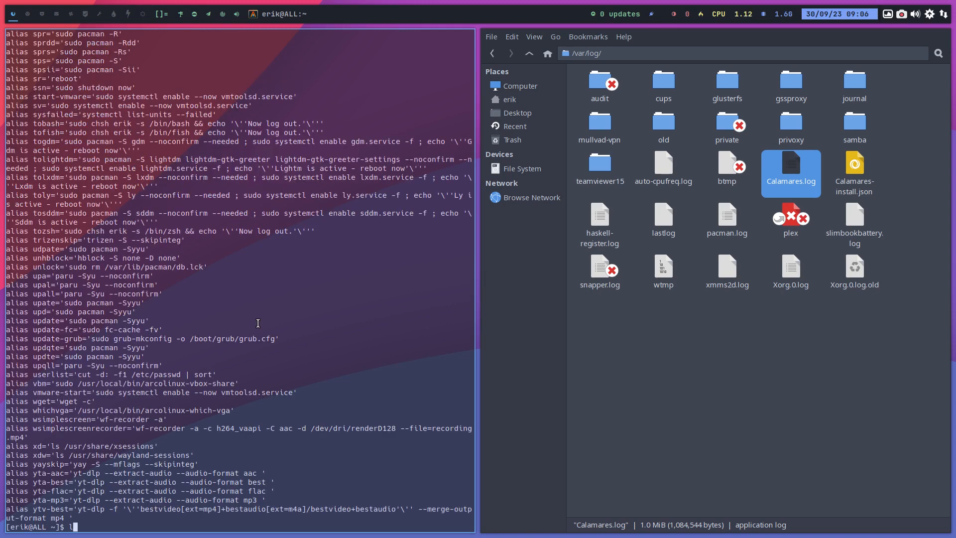
mouse_move(268, 298)
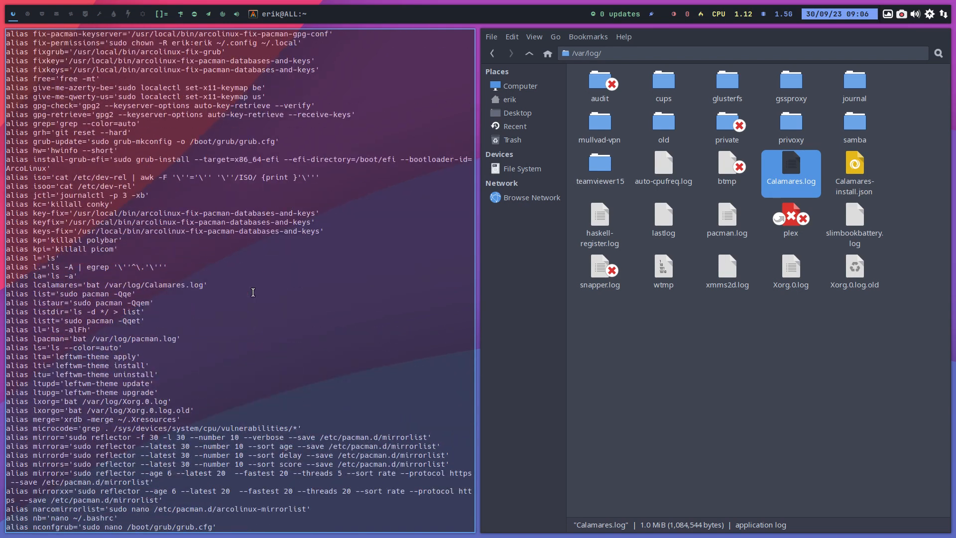
scroll("down", 3)
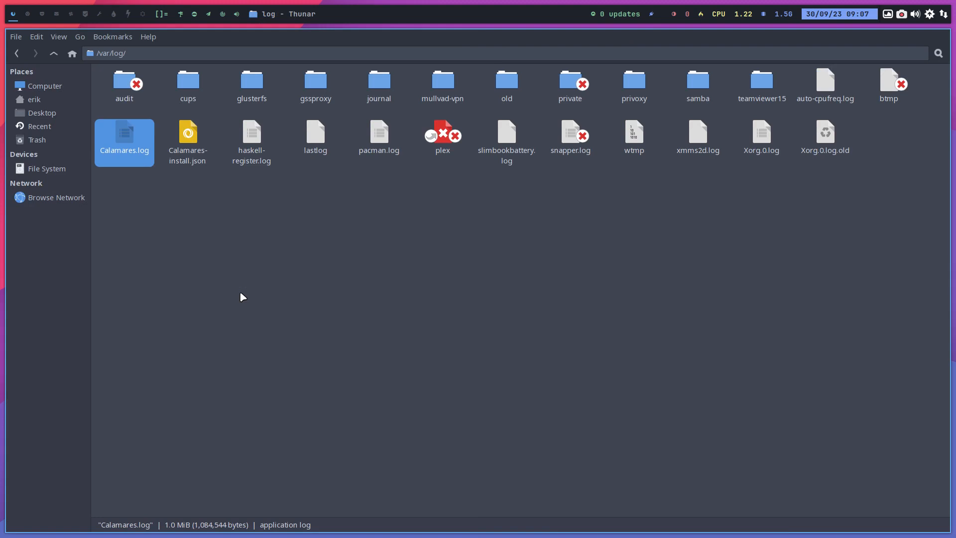
left_click(208, 276)
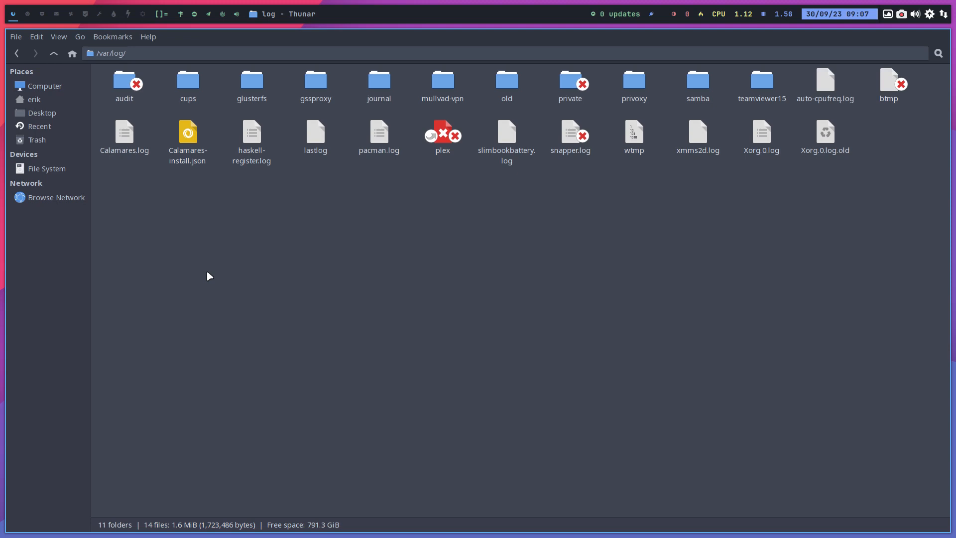
mouse_move(907, 45)
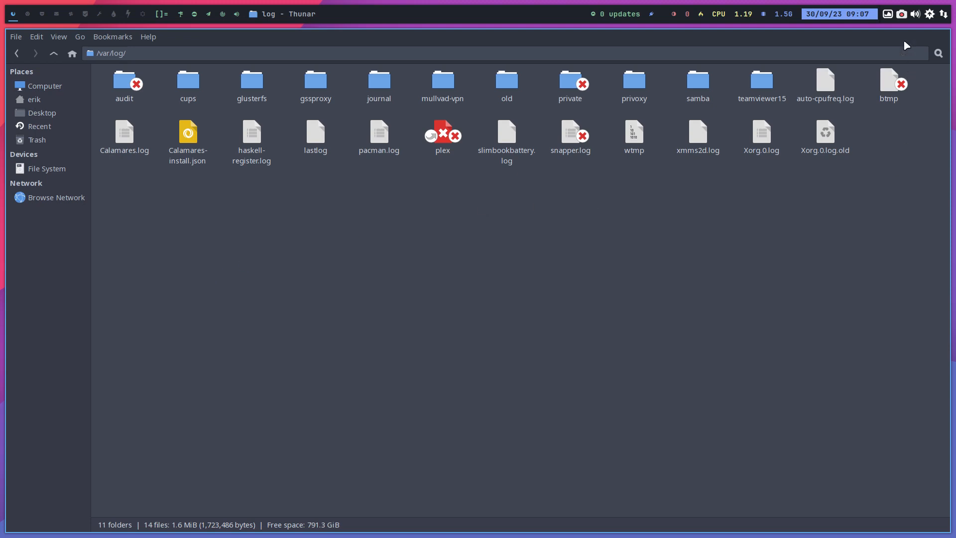